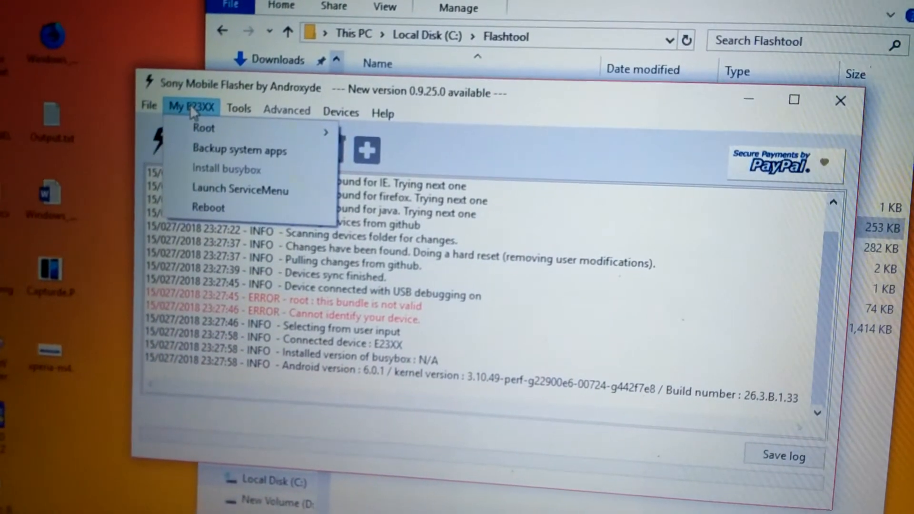
Run Check Drivers from the Devices menu to list the connected phone, its drivers and ADB device.
click(341, 113)
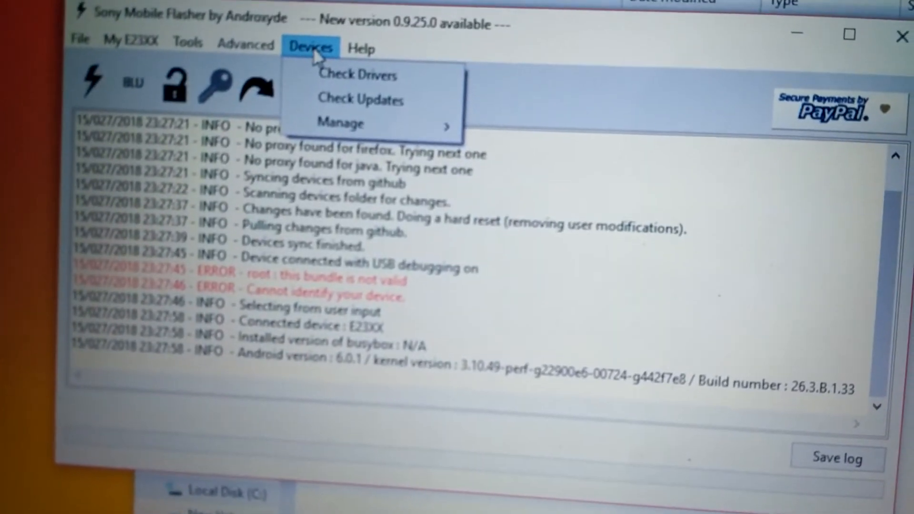
click(357, 74)
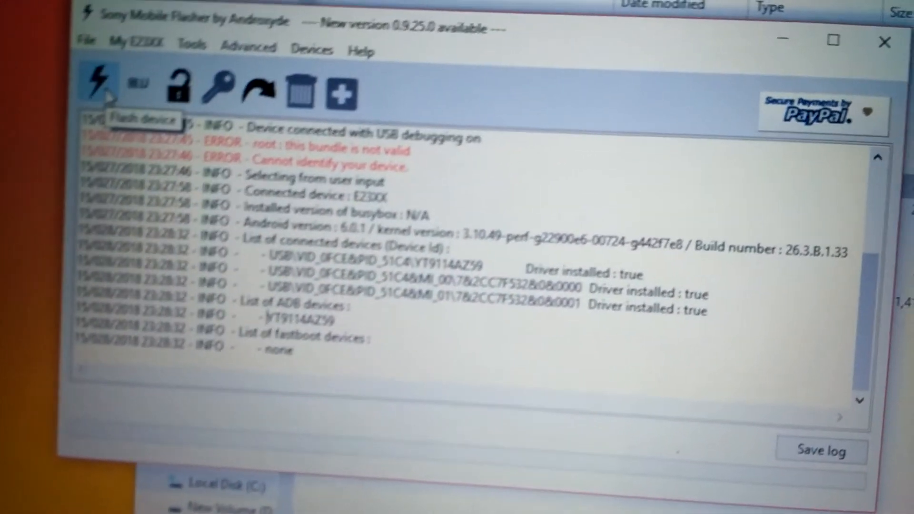
Start a Flashmode flash with the E2363 26.1.B.2.147 Customized IN firmware selected.
click(105, 91)
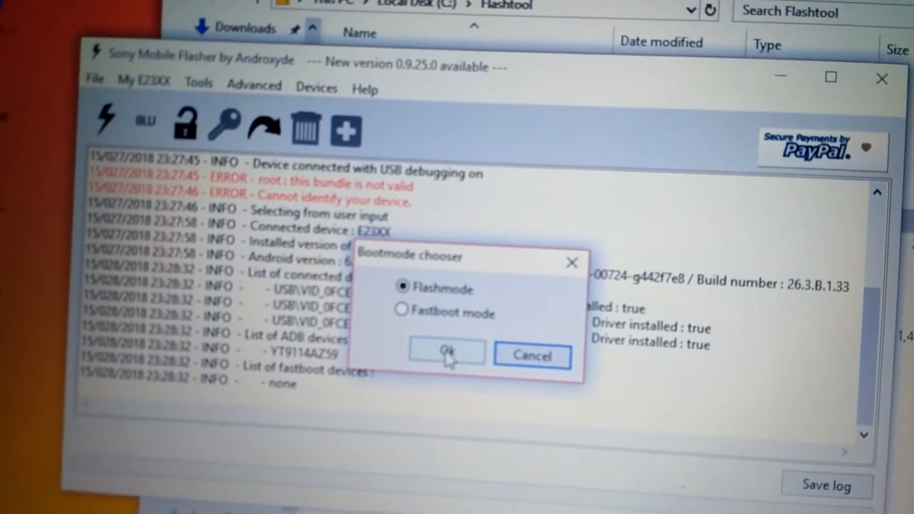
click(446, 352)
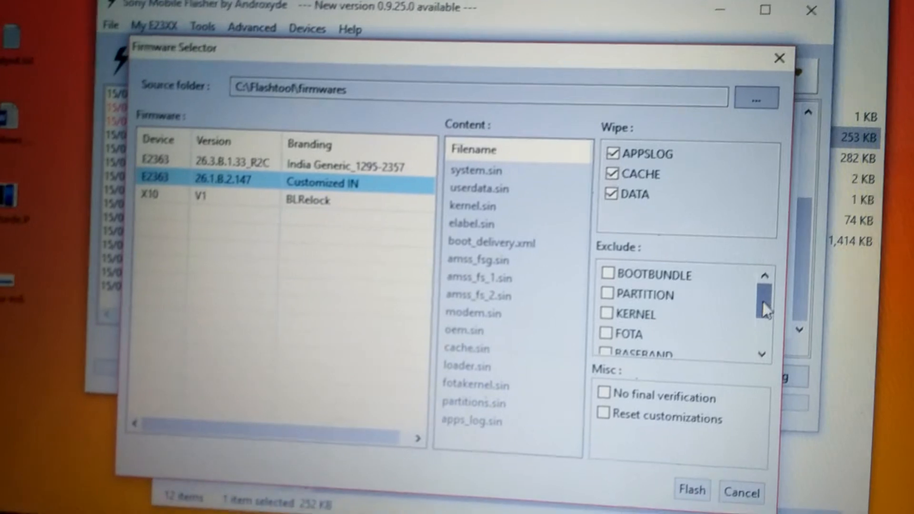
scroll(down, 3)
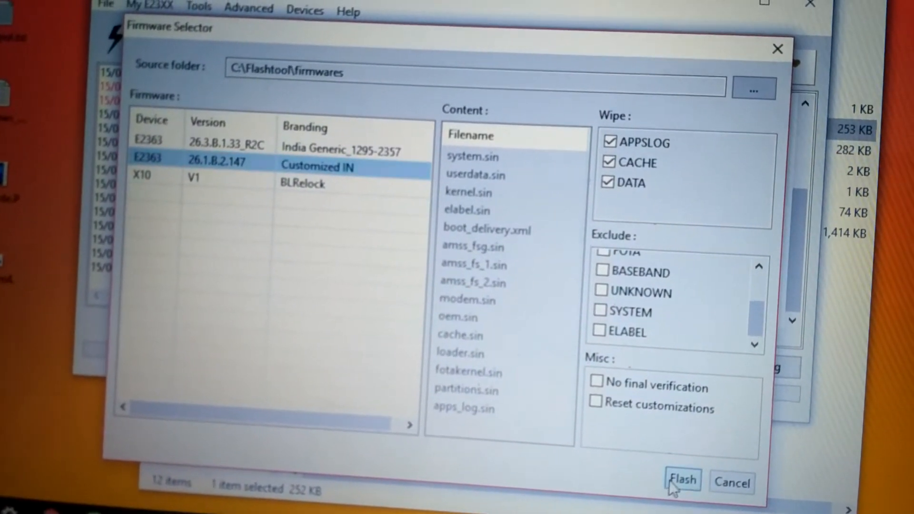
click(682, 482)
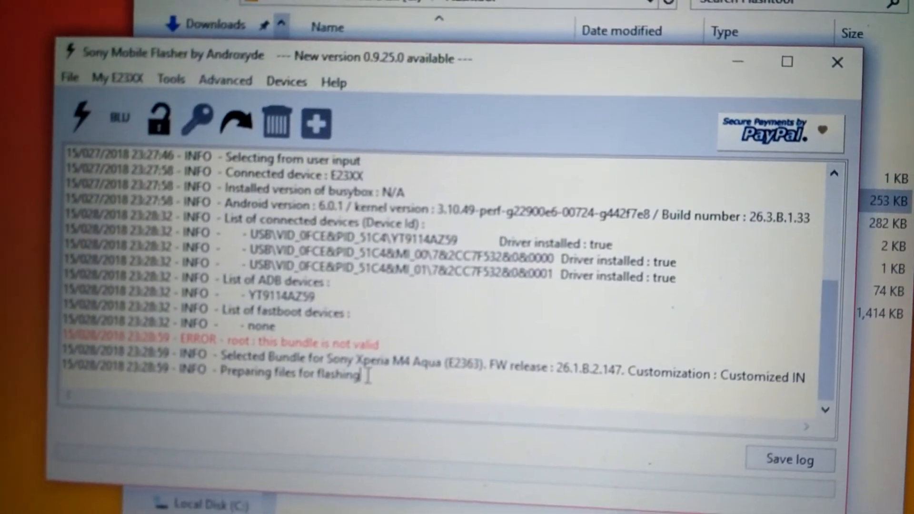
double_click(303, 373)
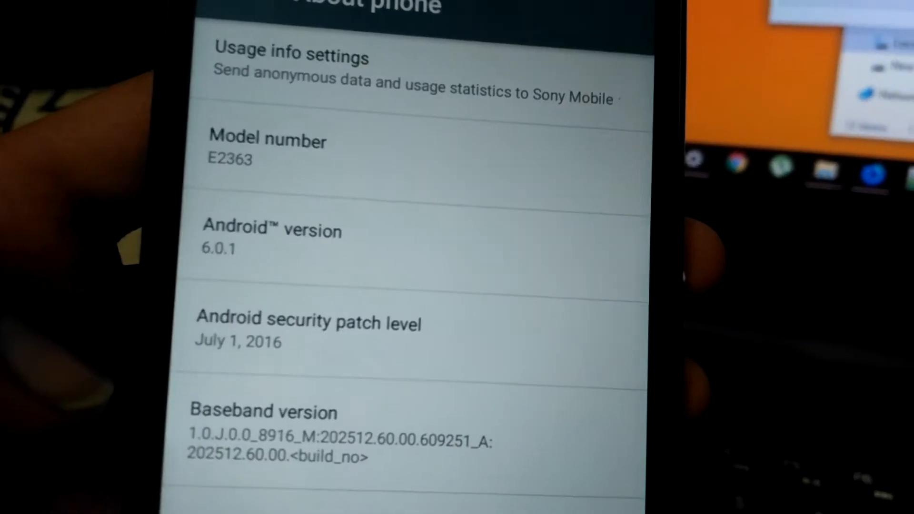
Scroll About phone down to the kernel version and build number 26.3.B.1.33.
scroll(down, 3)
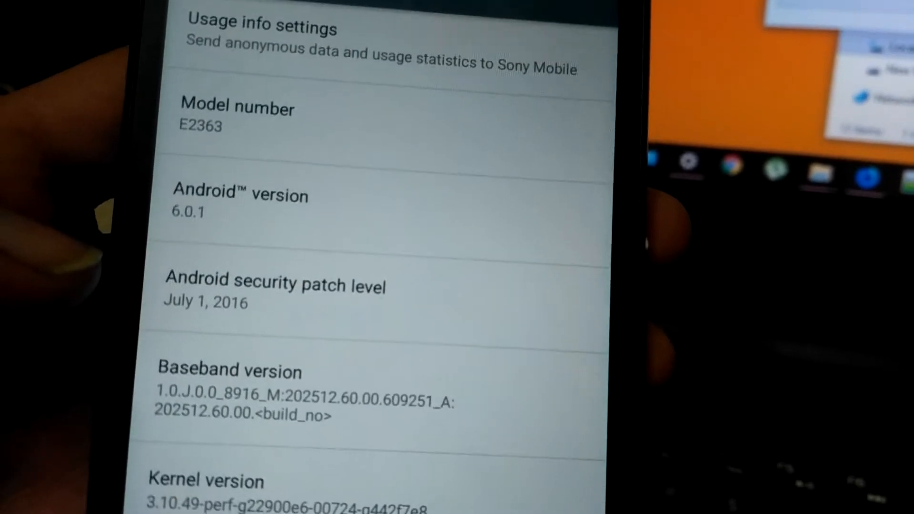
scroll(down, 3)
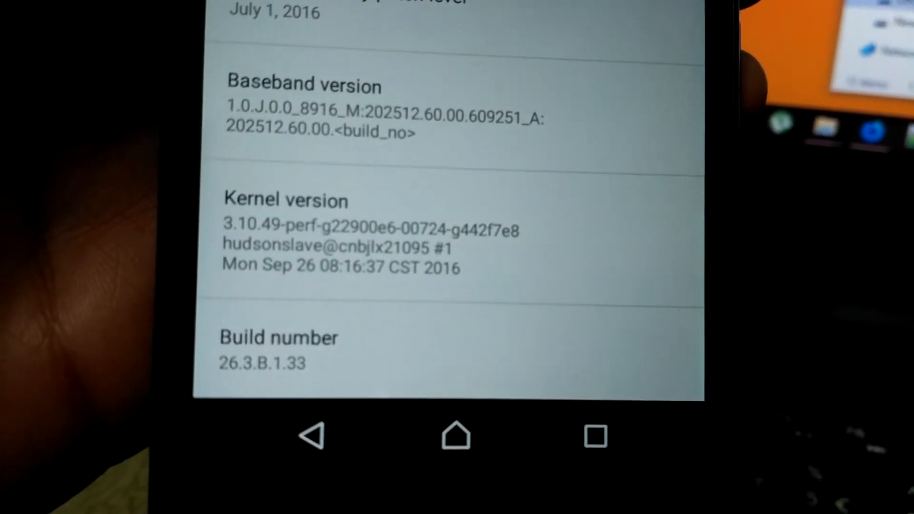